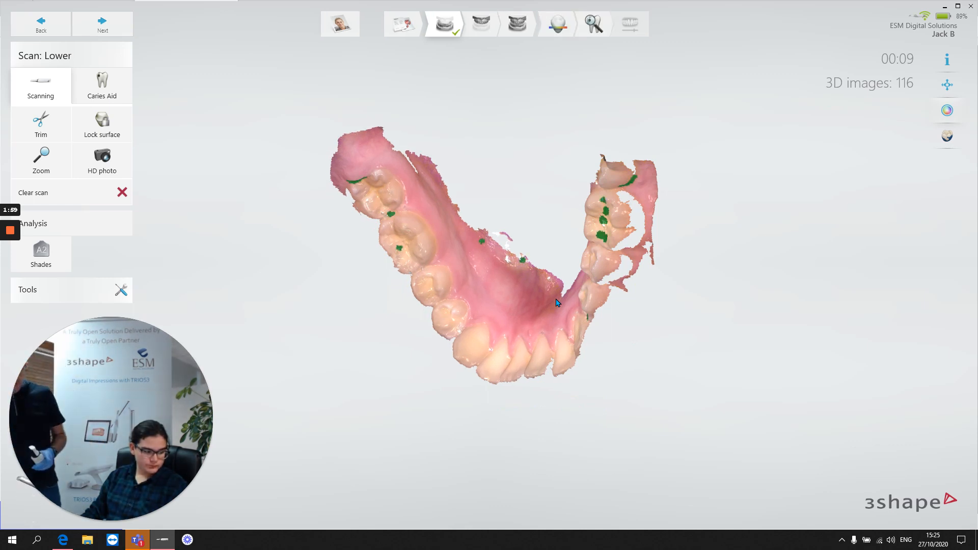
pyautogui.moveTo(602, 305)
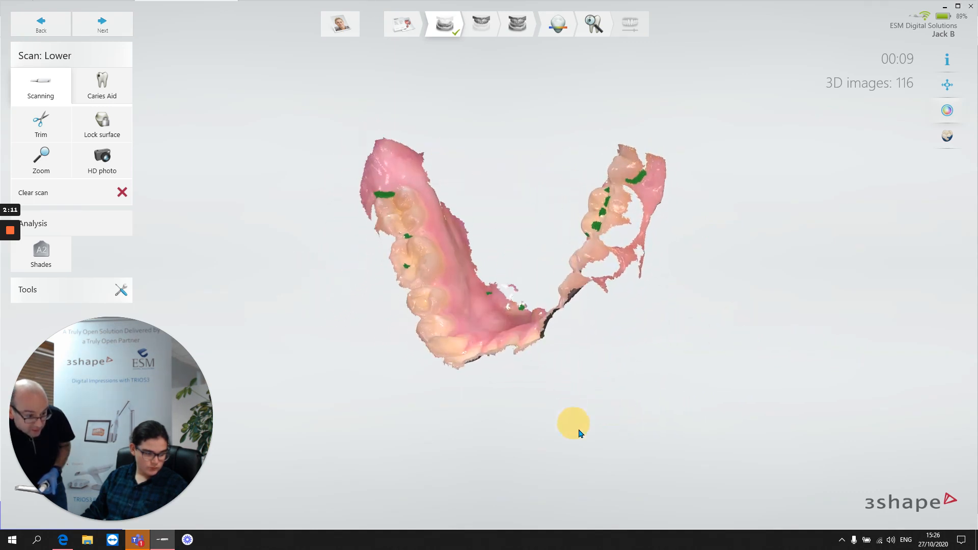
# - Orbit the lower-arch scan to view it edge-on, from the biting surfaces, and in side profile
pyautogui.moveTo(573, 425); pyautogui.dragTo(681, 350)
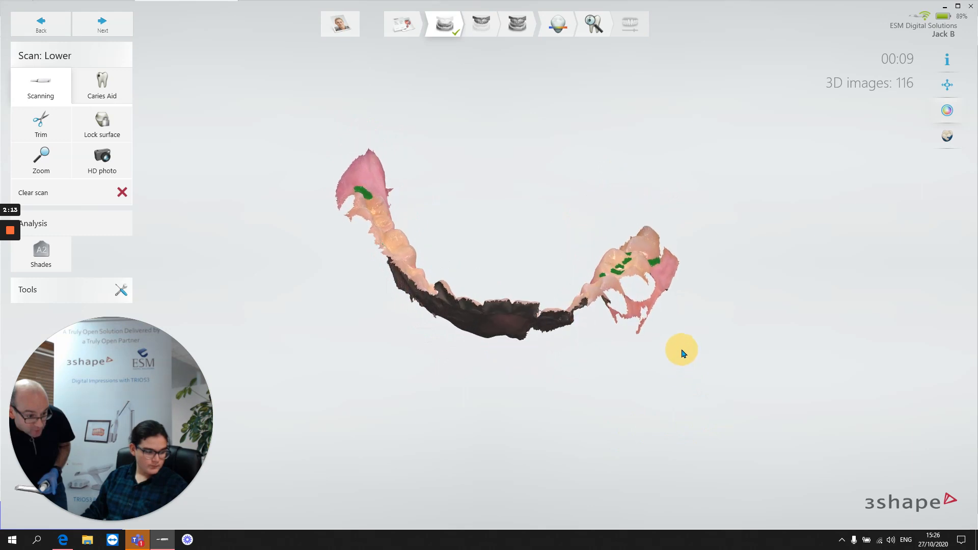
pyautogui.moveTo(682, 353); pyautogui.dragTo(639, 305)
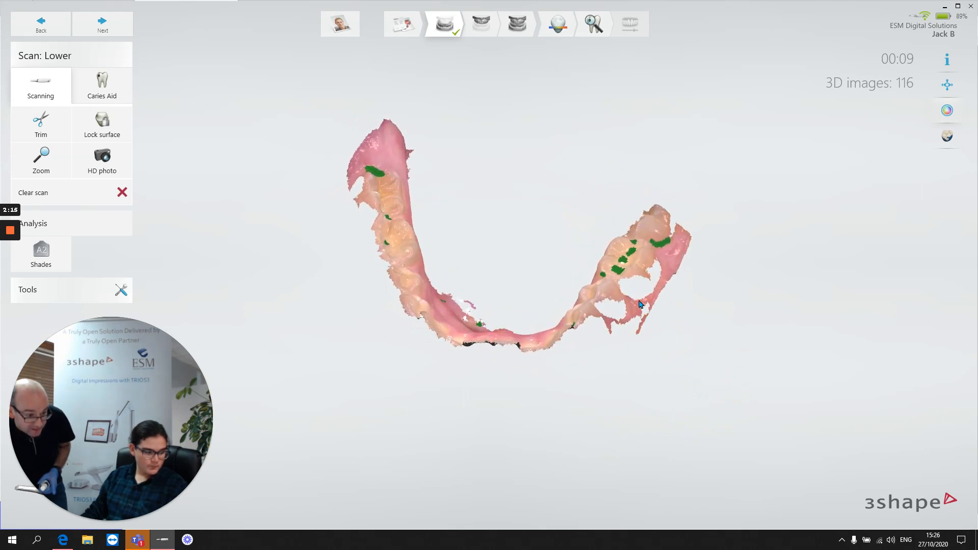
pyautogui.moveTo(639, 304); pyautogui.dragTo(708, 347)
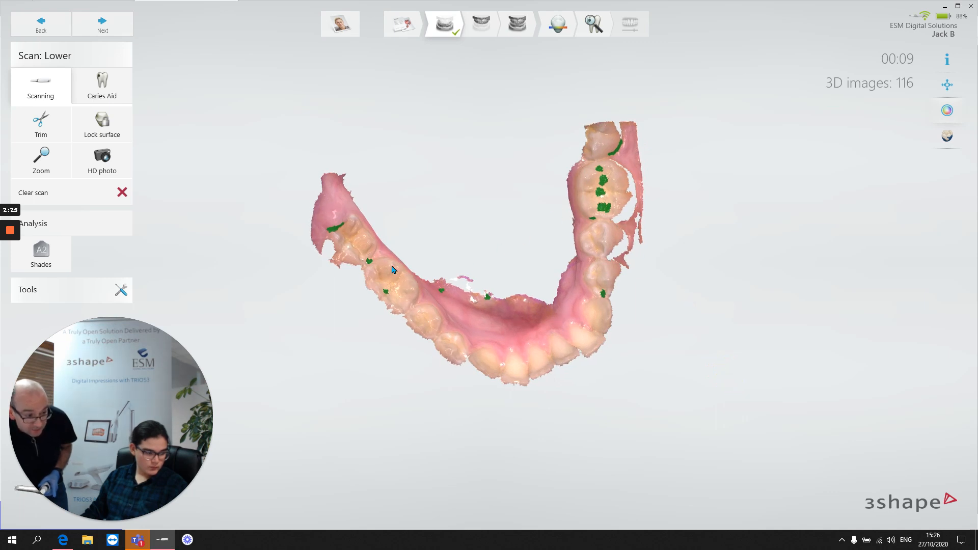
pyautogui.moveTo(553, 285)
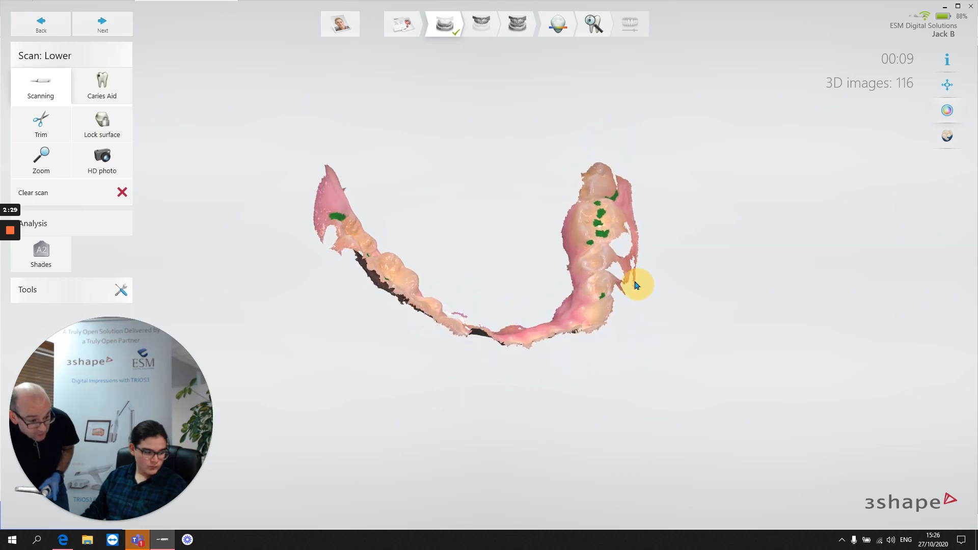
pyautogui.moveTo(636, 285); pyautogui.dragTo(599, 275)
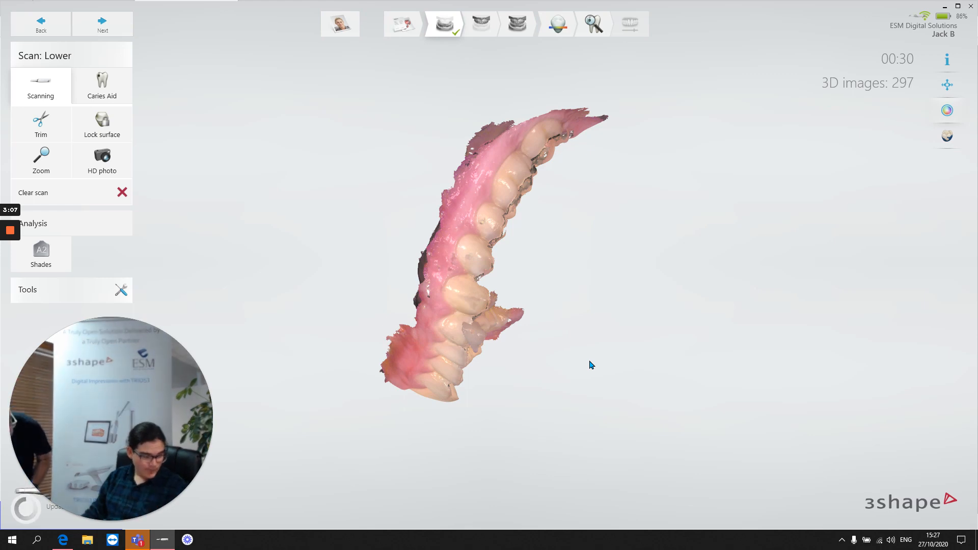
# - Rotate the 297-image lower-arch scan to inspect the molars, front teeth and side view
pyautogui.moveTo(591, 365); pyautogui.dragTo(539, 200)
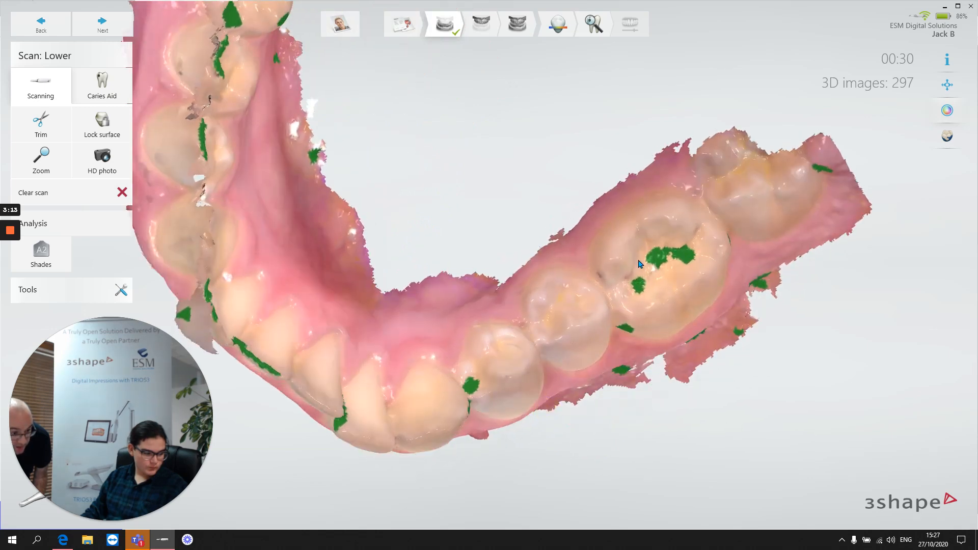
pyautogui.moveTo(638, 264); pyautogui.dragTo(562, 362)
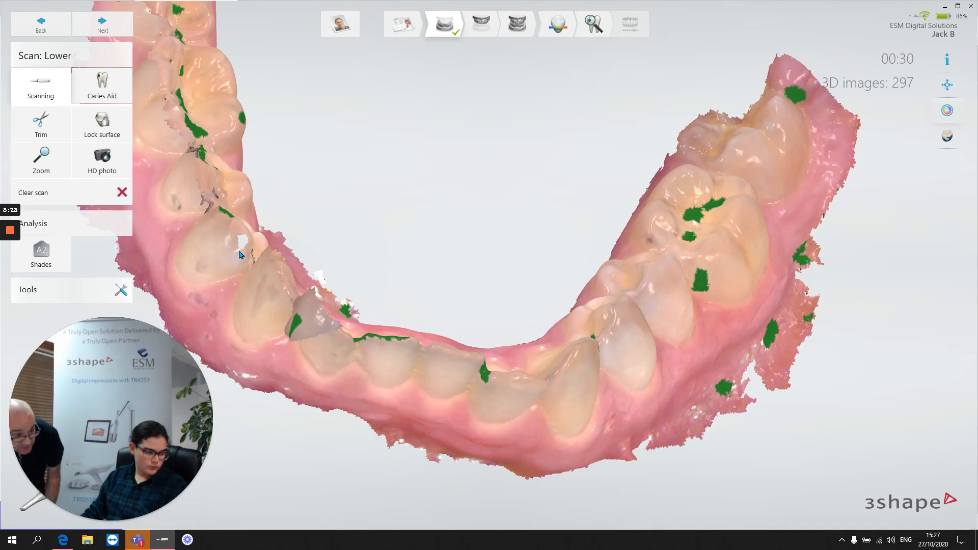
pyautogui.moveTo(240, 255); pyautogui.dragTo(250, 300)
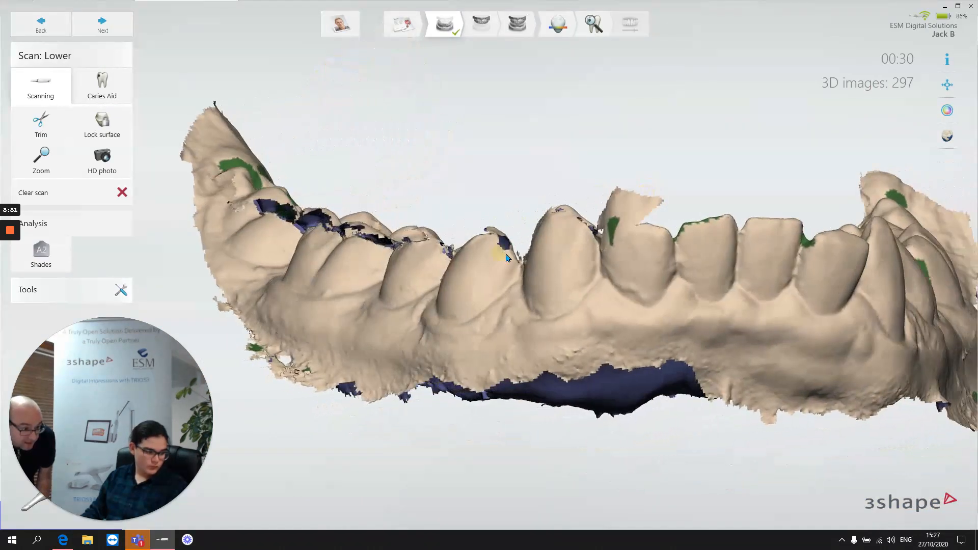
# - Orbit the monochrome lower-arch scan to inspect the biting surfaces, front teeth and molars
pyautogui.moveTo(506, 258); pyautogui.dragTo(434, 323)
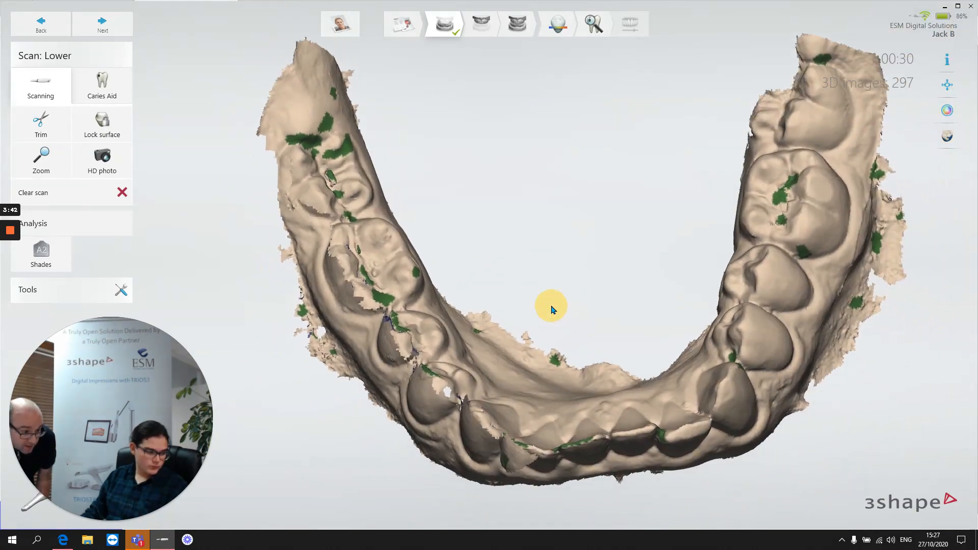
pyautogui.moveTo(551, 310); pyautogui.dragTo(454, 351)
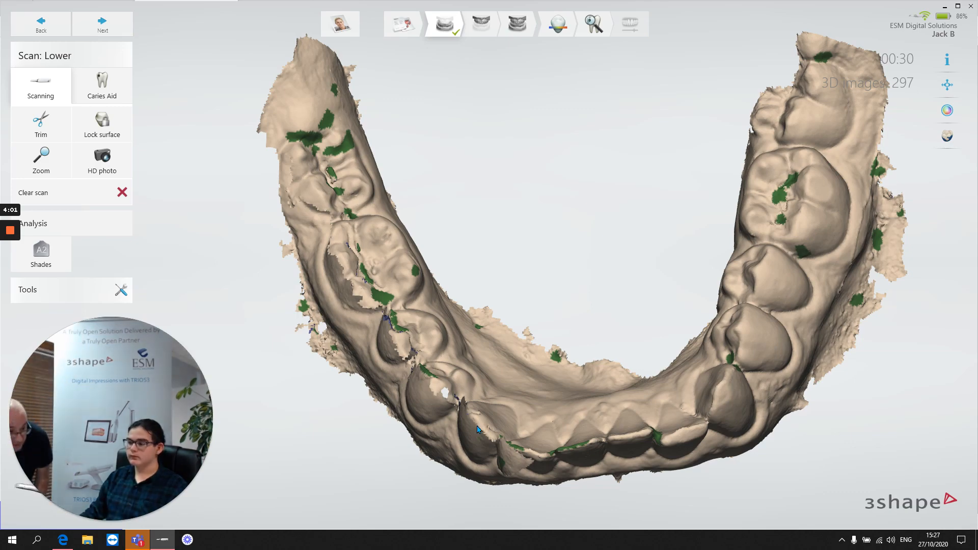
pyautogui.moveTo(477, 429); pyautogui.dragTo(617, 372)
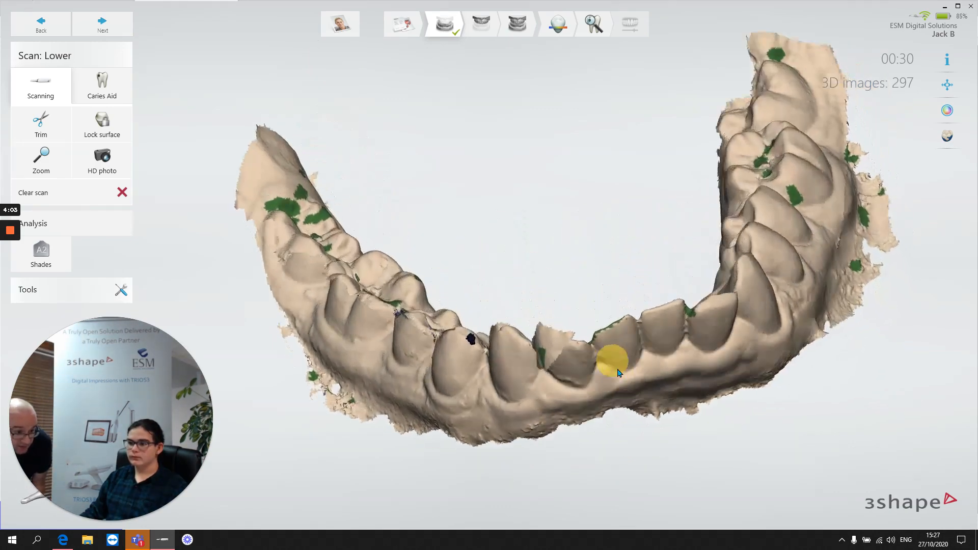
pyautogui.moveTo(617, 361); pyautogui.dragTo(462, 353)
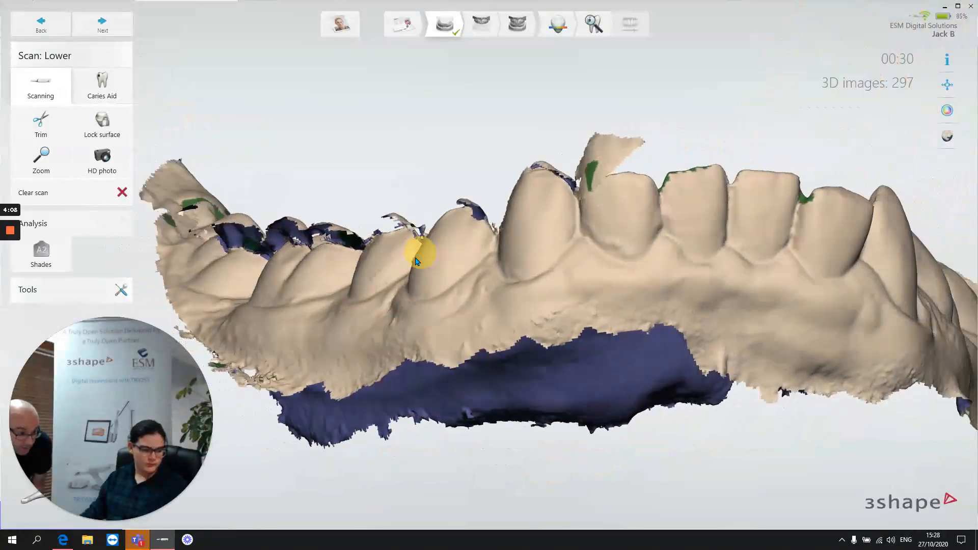
pyautogui.moveTo(418, 256); pyautogui.dragTo(470, 337)
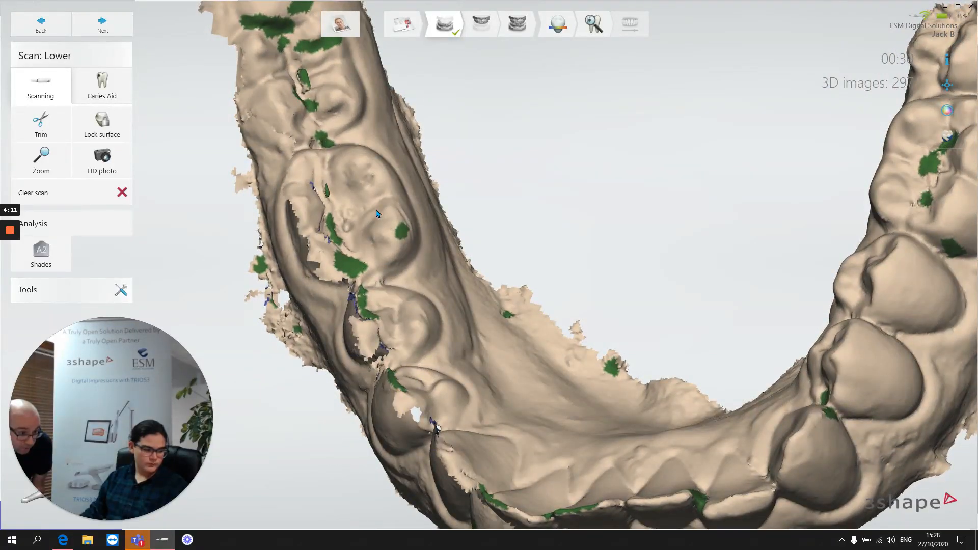
pyautogui.moveTo(463, 281)
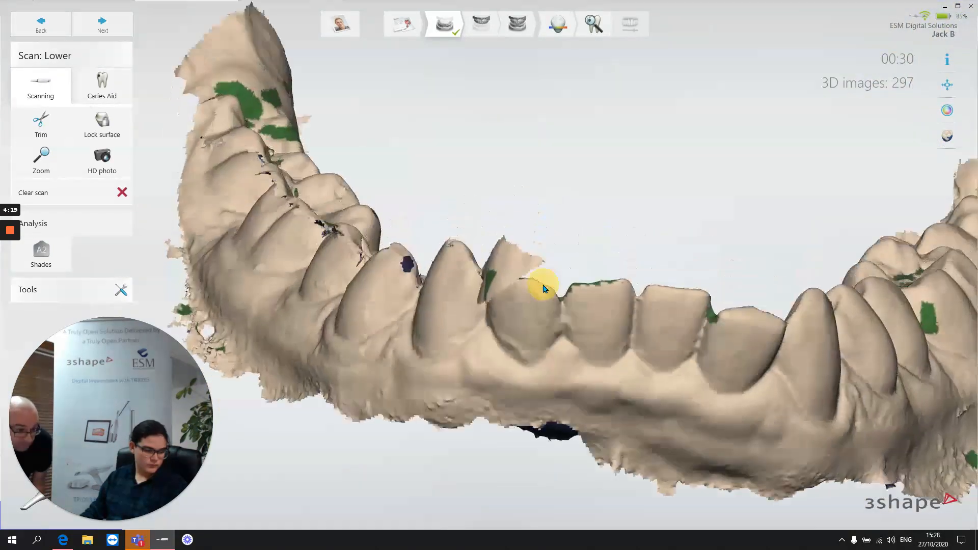
pyautogui.moveTo(542, 287); pyautogui.dragTo(255, 315)
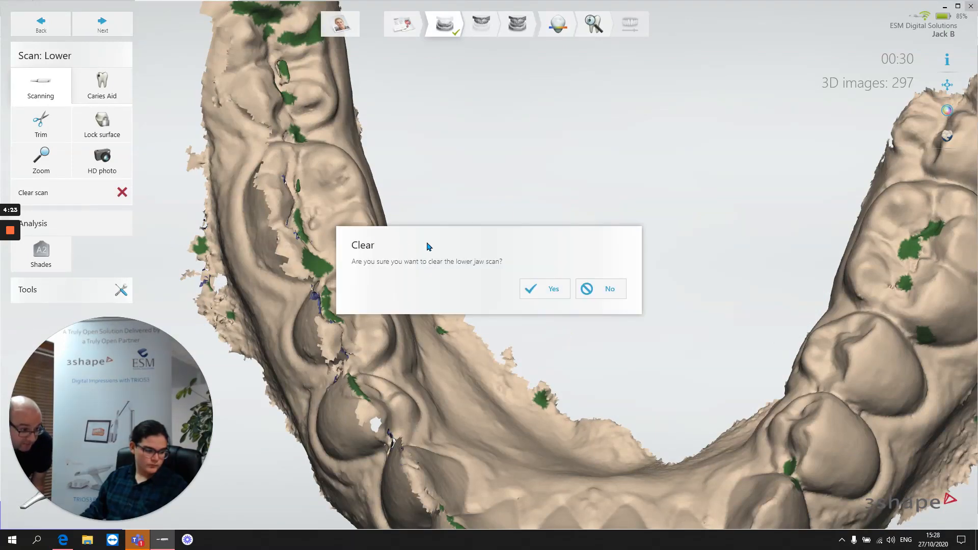
pyautogui.click(545, 289)
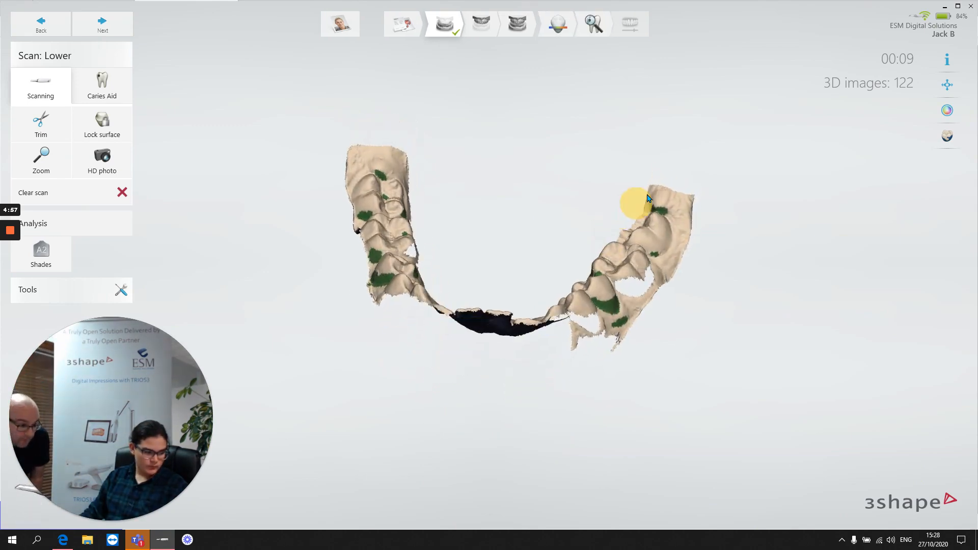
# - Review the 122-image lower-jaw scan from several angles, then confirm clearing it
pyautogui.moveTo(639, 200); pyautogui.dragTo(661, 262)
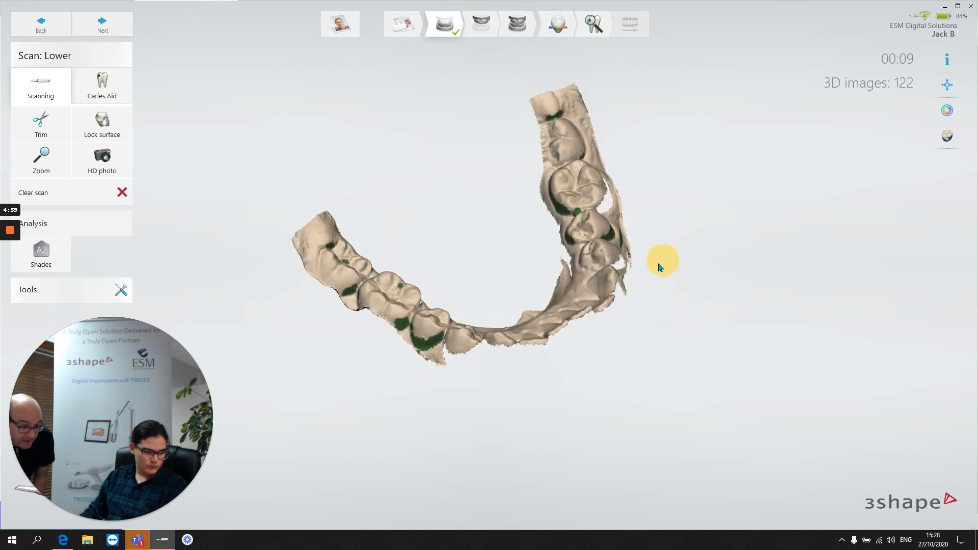
pyautogui.moveTo(662, 261); pyautogui.dragTo(556, 358)
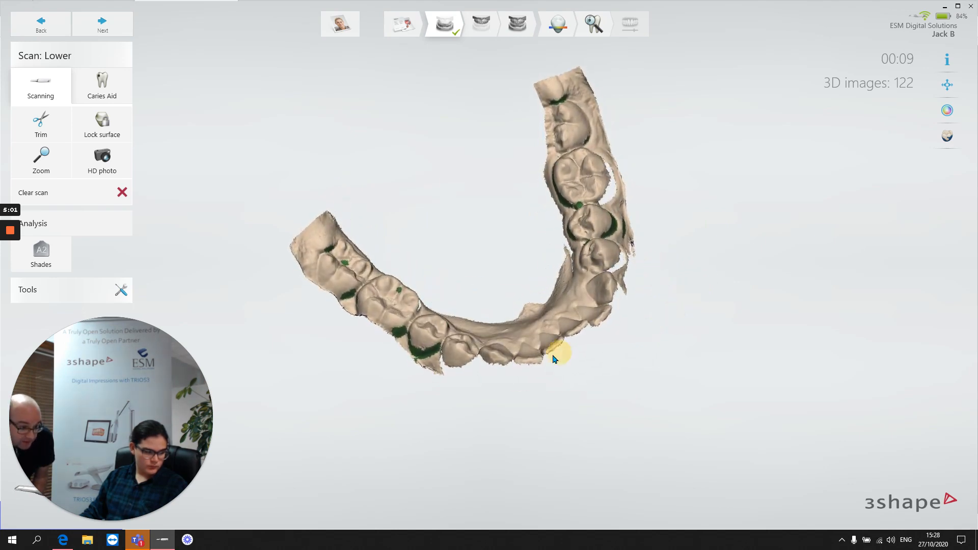
pyautogui.moveTo(555, 359); pyautogui.dragTo(574, 355)
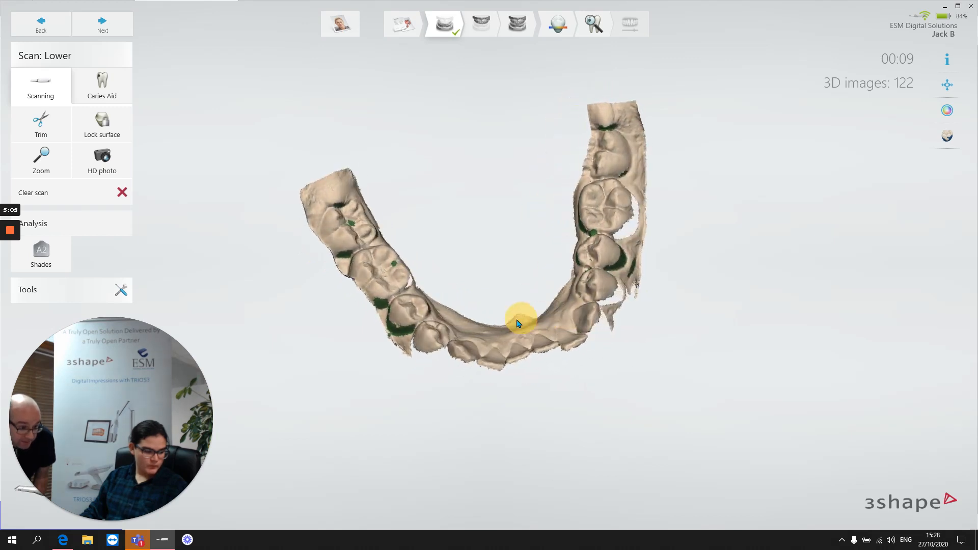
pyautogui.moveTo(517, 323); pyautogui.dragTo(556, 268)
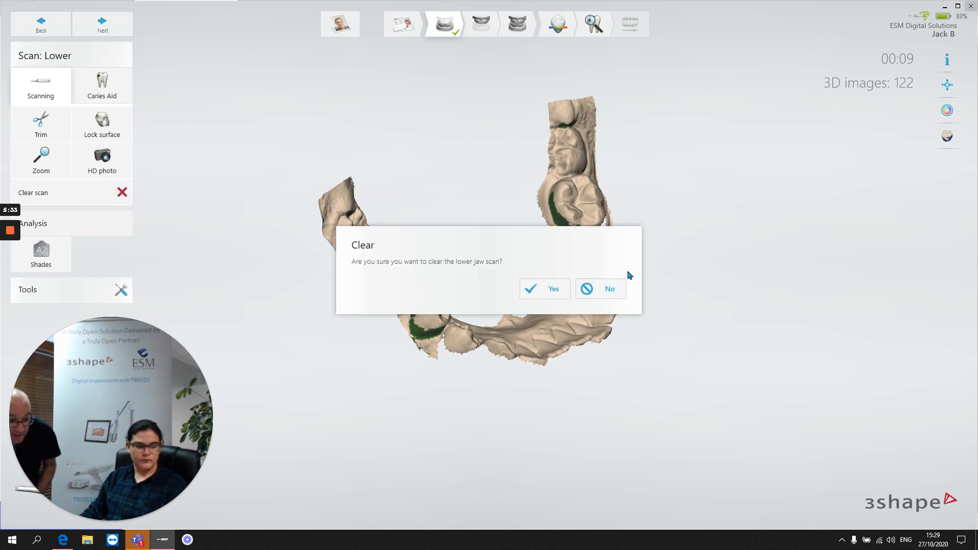
pyautogui.click(545, 288)
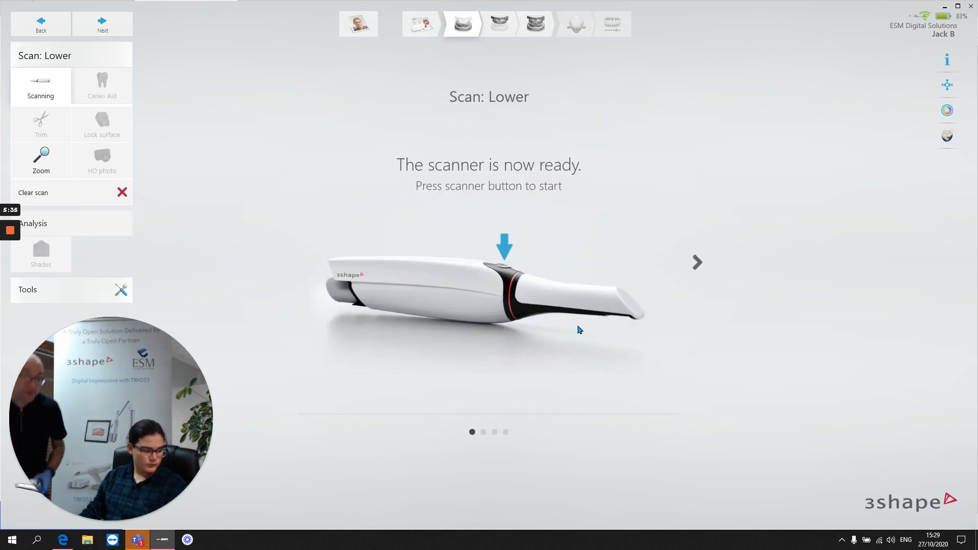